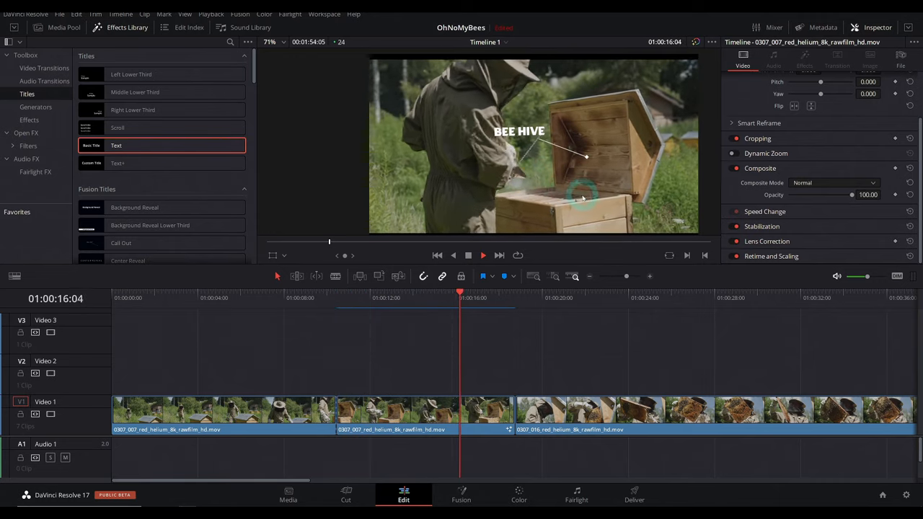
# Step: Scrub through the timeline to preview the callout and select the middle callout clip
pyautogui.click(482, 255)
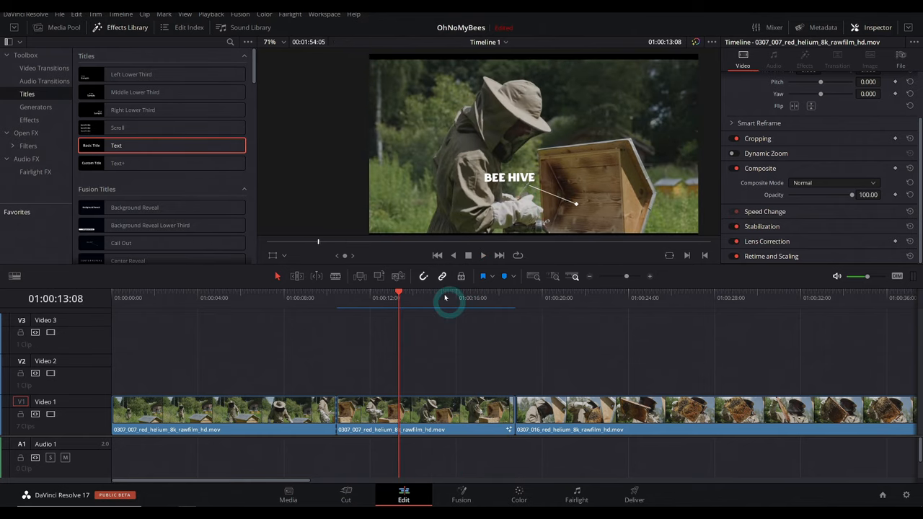
pyautogui.moveTo(398, 293); pyautogui.dragTo(354, 292)
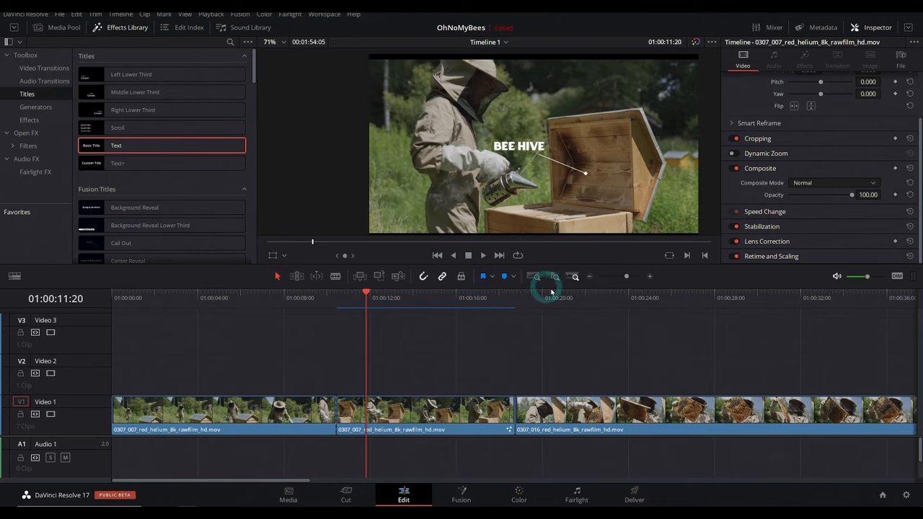
pyautogui.moveTo(603, 244)
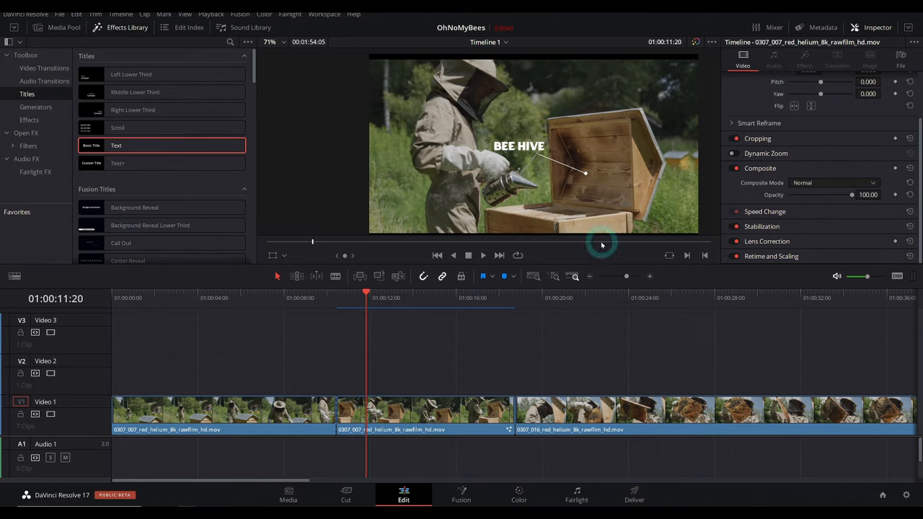
pyautogui.click(390, 297)
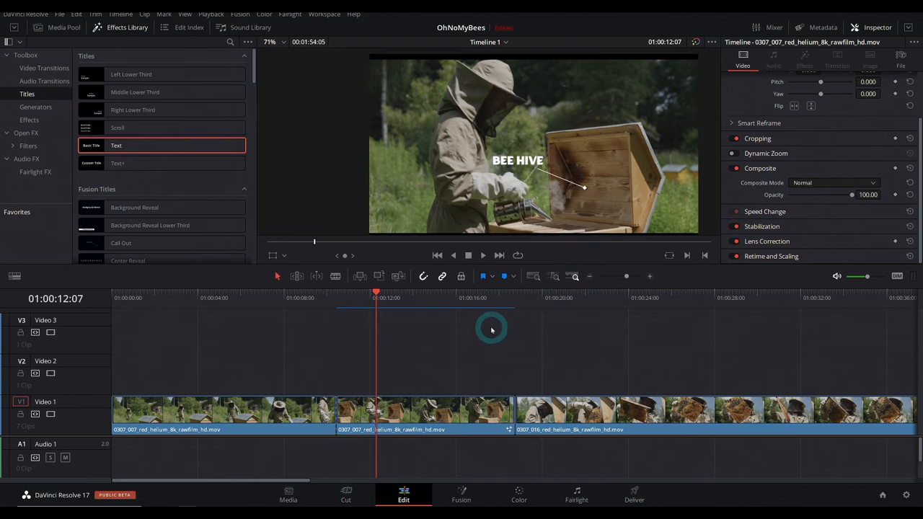
pyautogui.moveTo(461, 343)
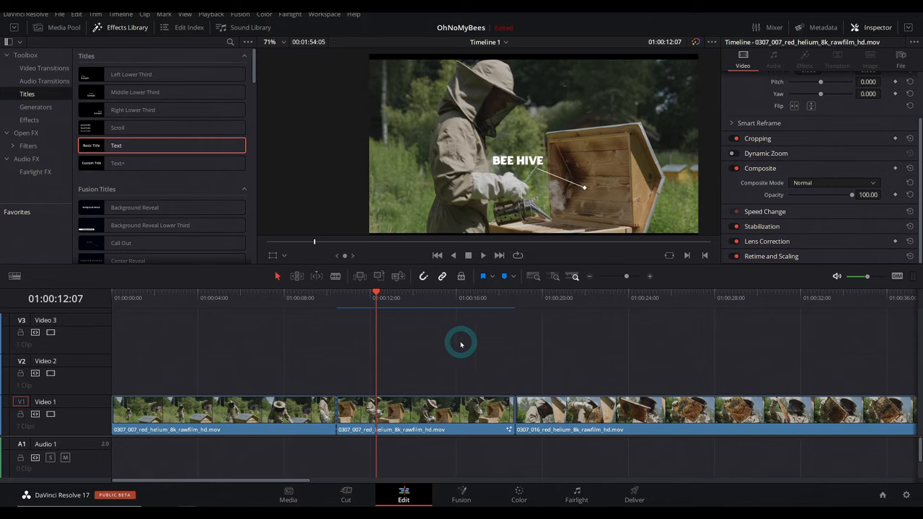
pyautogui.click(426, 415)
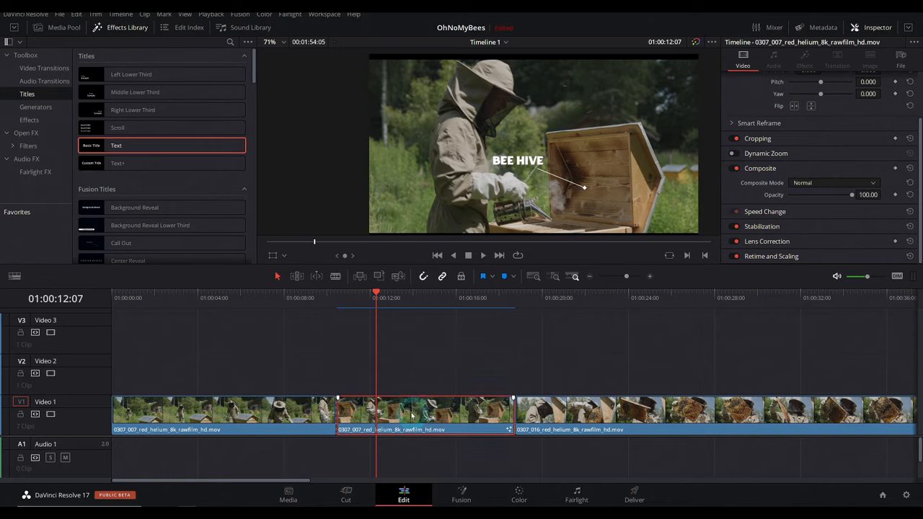
# Step: Render the clip in place at 1080p and choose the destination folder for the file
pyautogui.rightClick(411, 416)
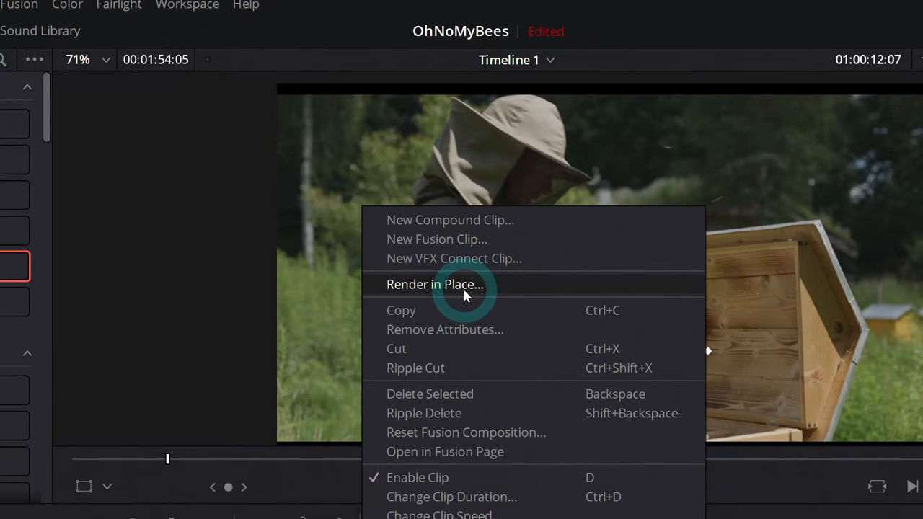
pyautogui.click(435, 284)
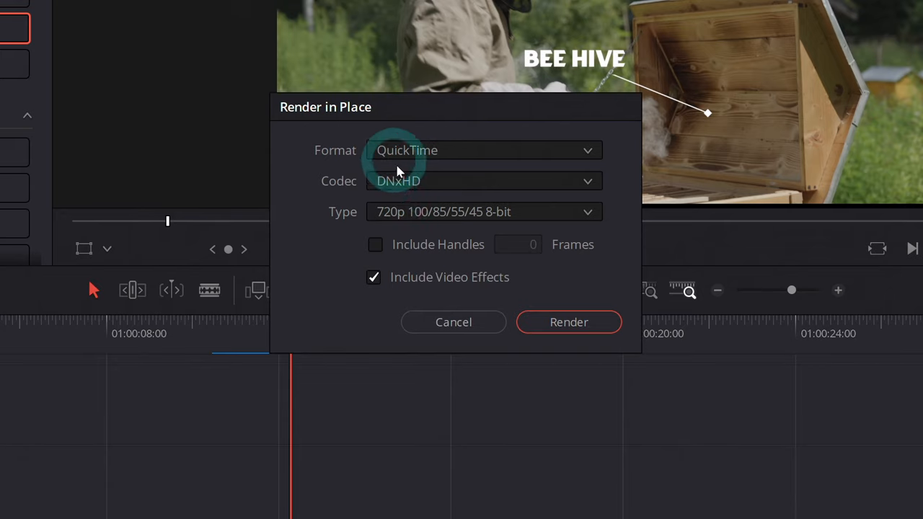
pyautogui.click(483, 210)
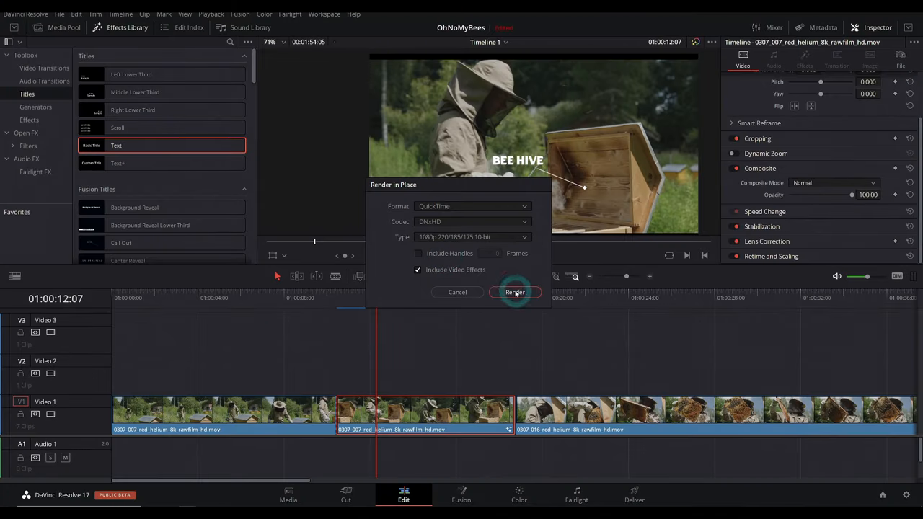
pyautogui.click(515, 292)
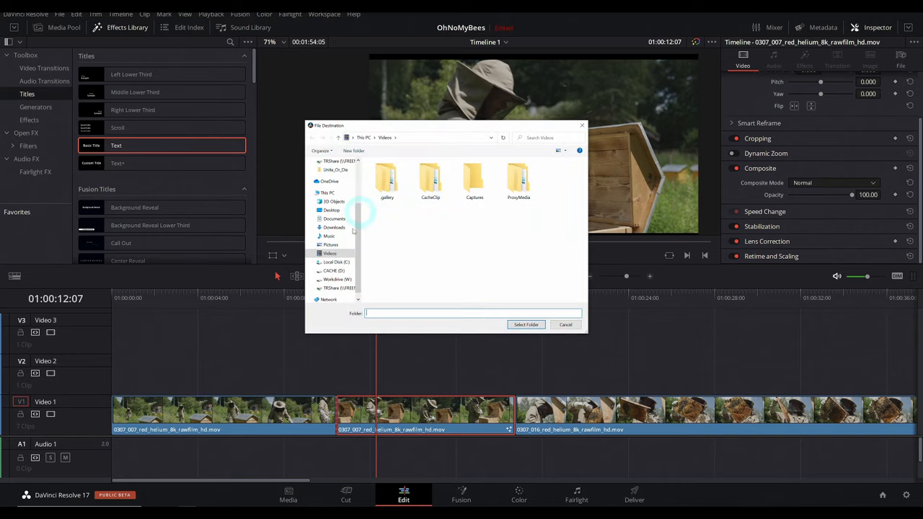
pyautogui.click(525, 325)
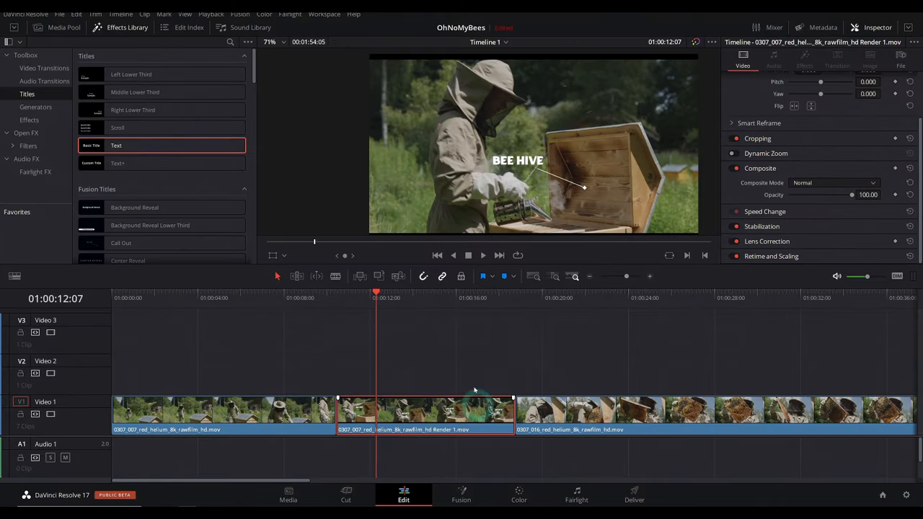
pyautogui.click(397, 306)
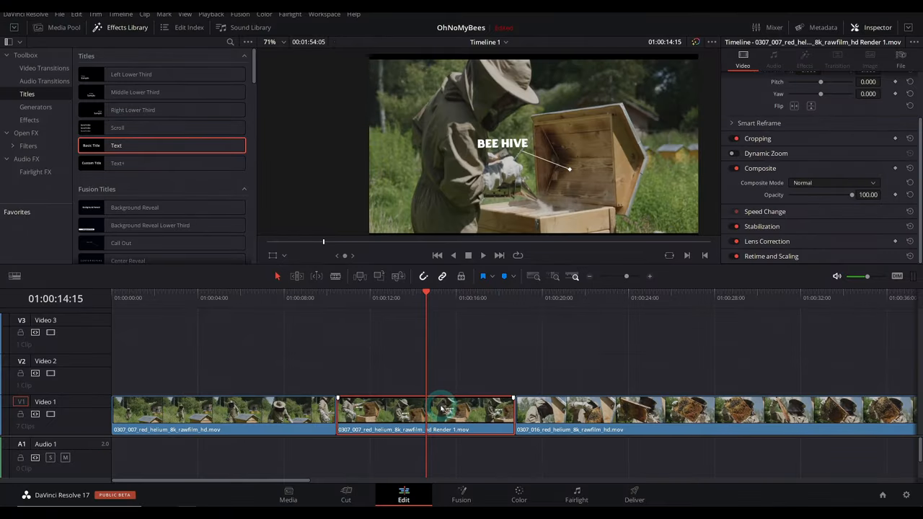
# Step: Decompose the rendered clip to its original composition and edit the callout in Fusion to 'BEE HIVE LID'
pyautogui.rightClick(440, 409)
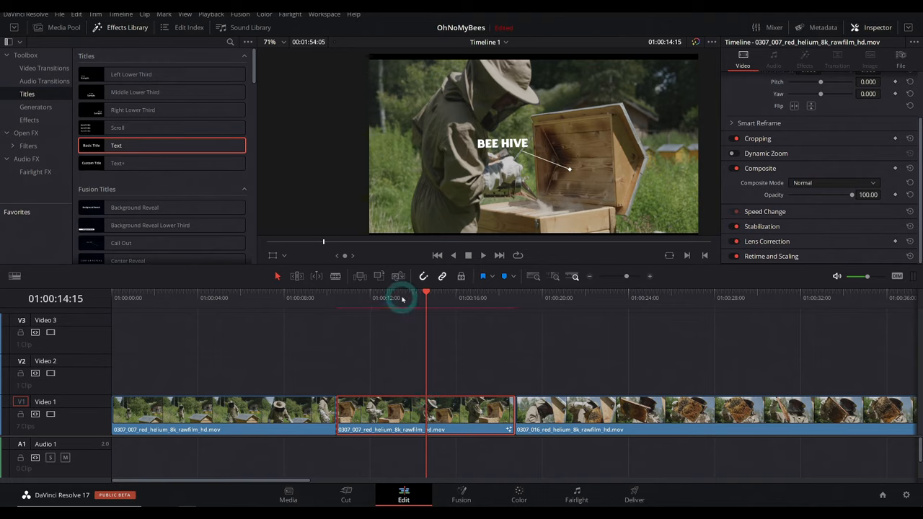
pyautogui.click(401, 297)
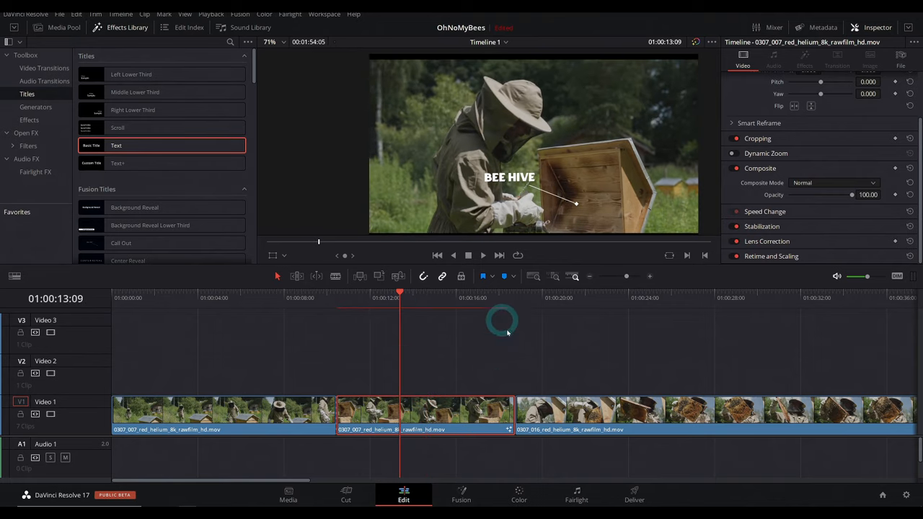
pyautogui.click(462, 496)
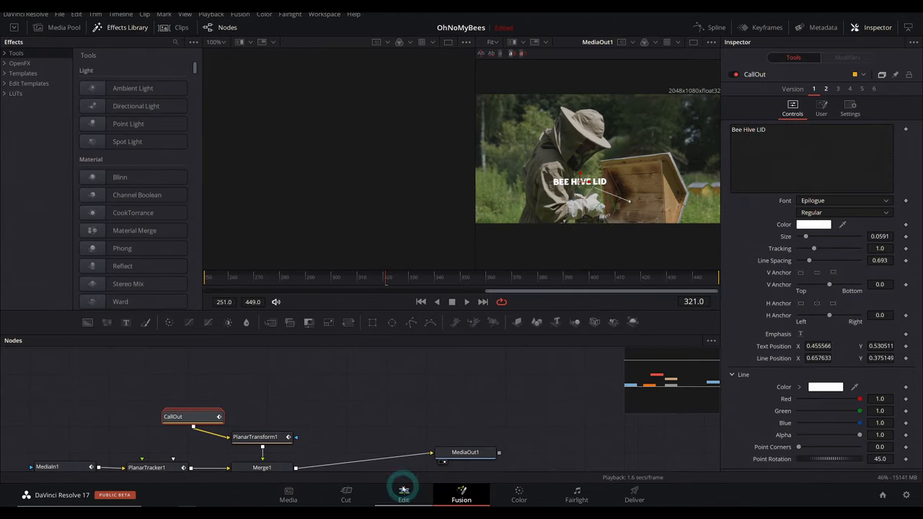
pyautogui.click(404, 496)
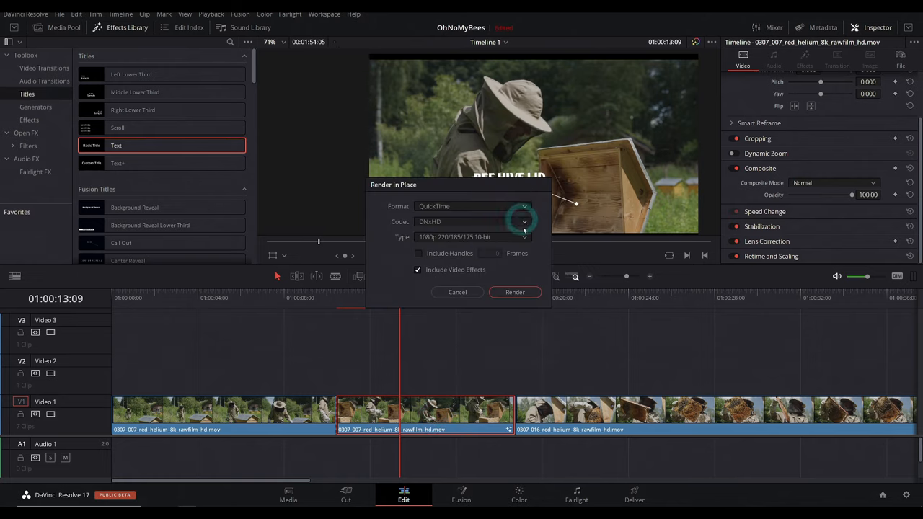
# Step: Render the edited callout in place as Render 2 and jump to it to check the new text
pyautogui.click(515, 292)
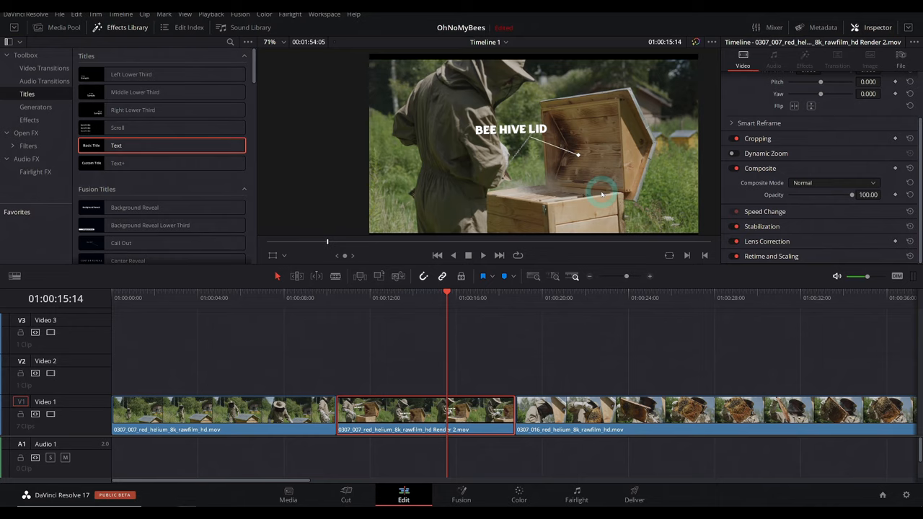
pyautogui.click(374, 297)
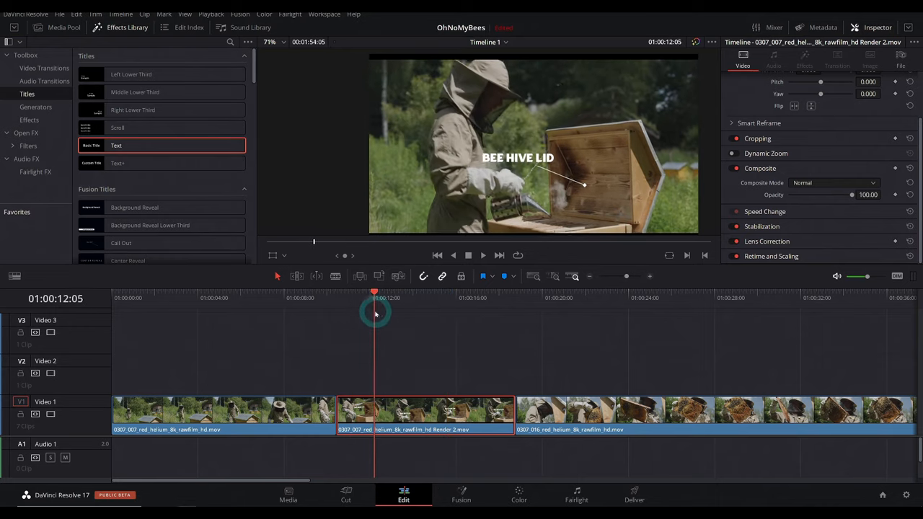